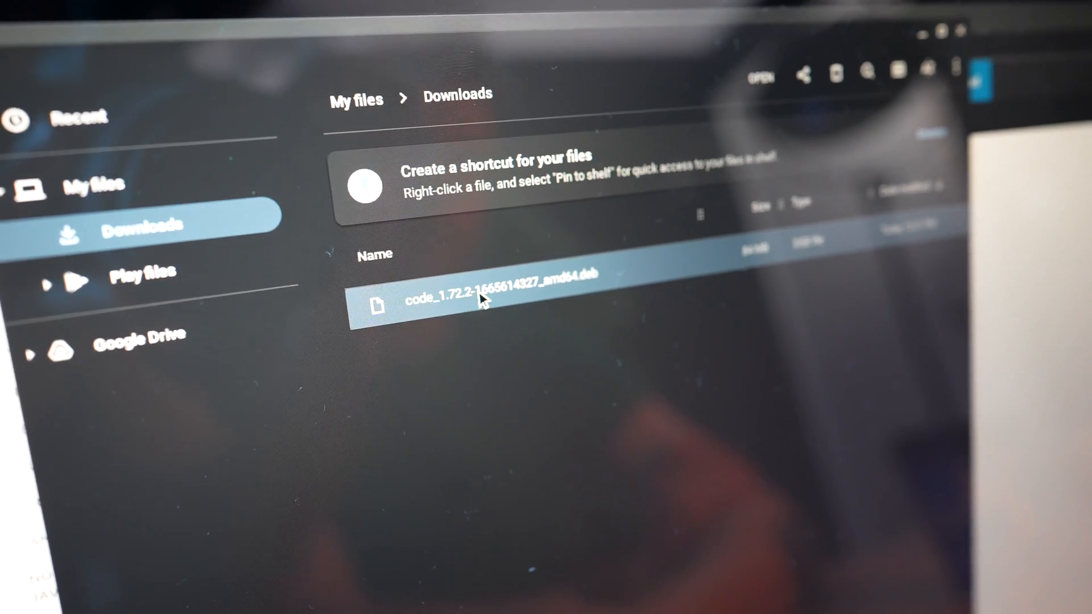
double_click(488, 305)
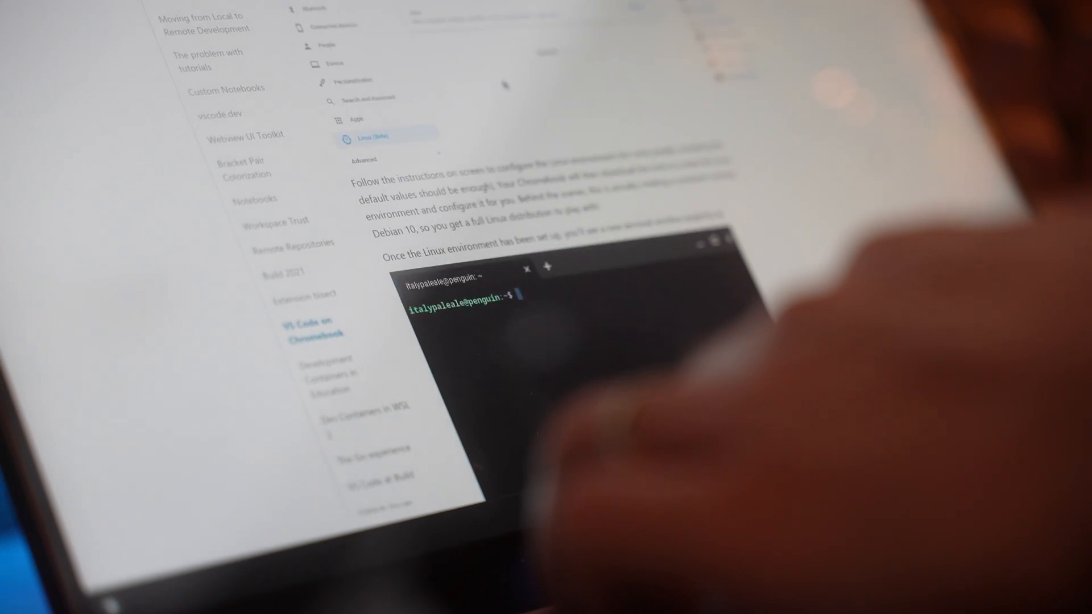
Run sudo apt-get update to refresh the Debian package lists
scroll(down, 3)
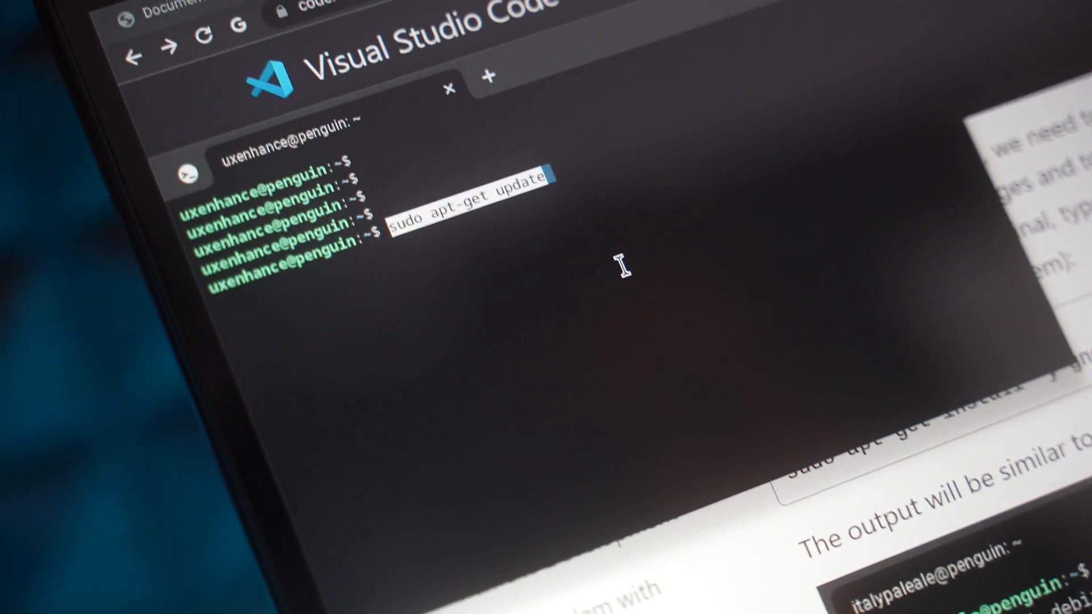
key(Return)
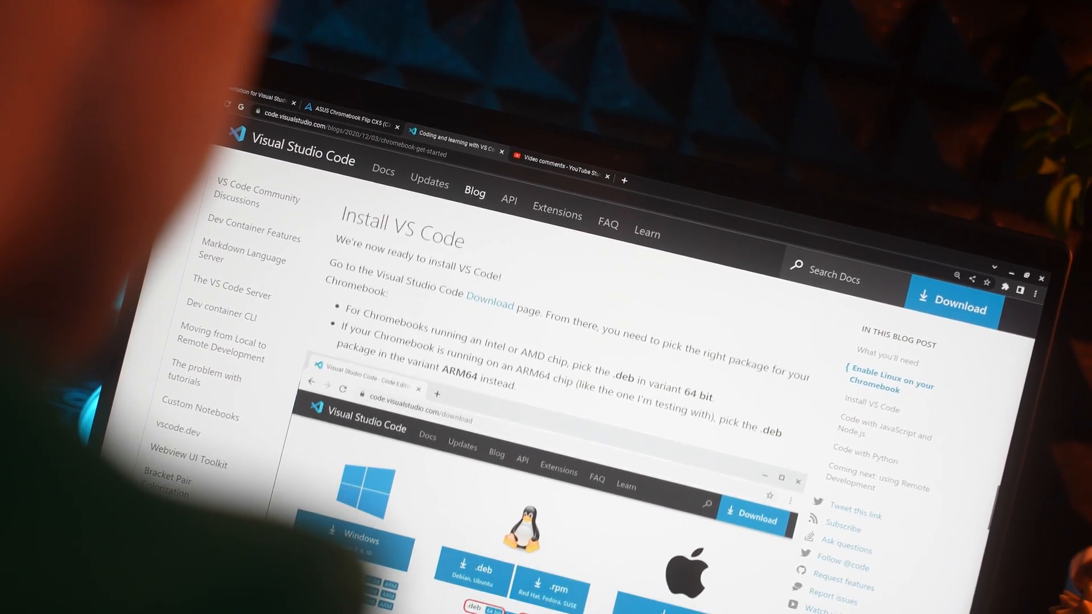
Find Visual Studio Code in the launcher by searching 'vsc' and start it
scroll(down, 3)
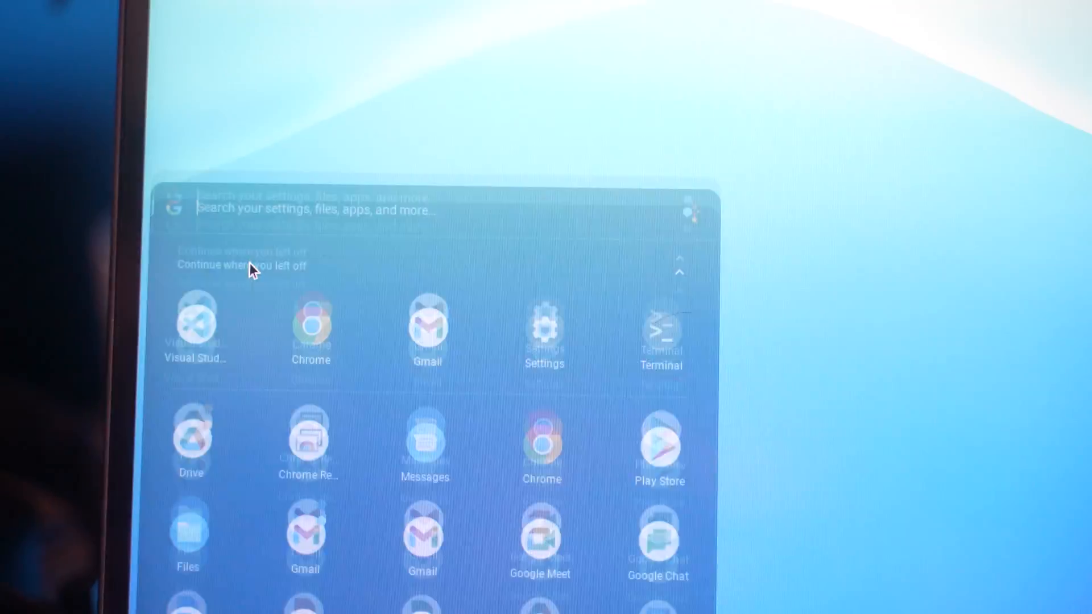
text(vs)
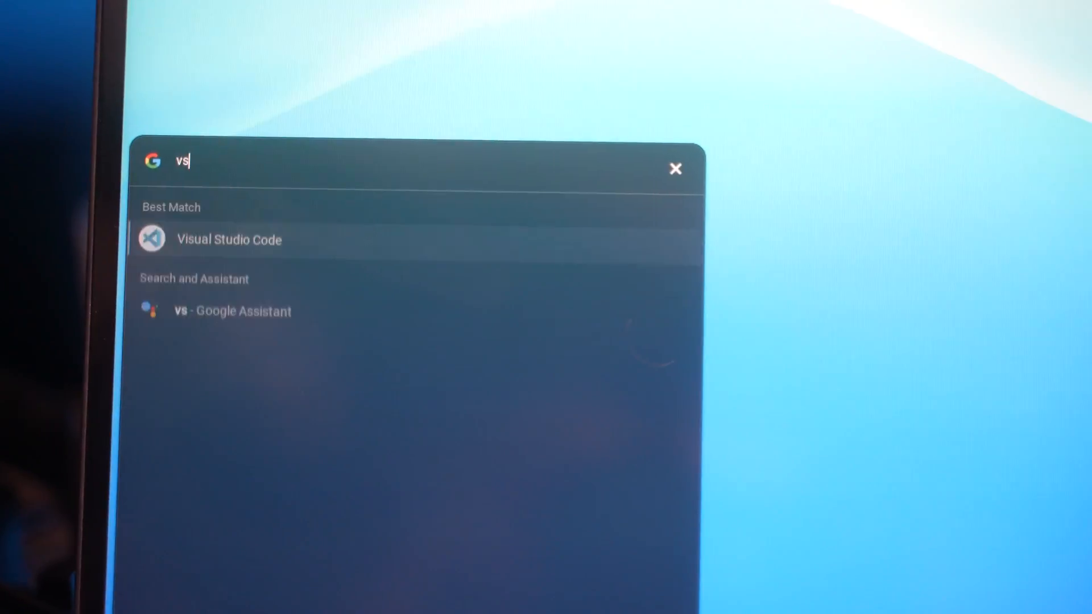
text(c)
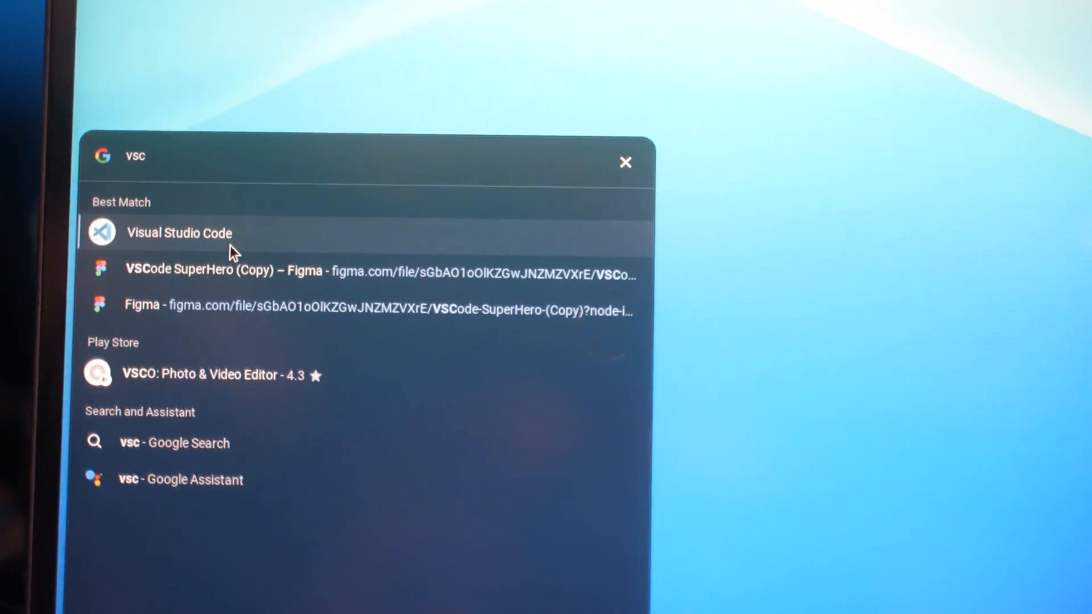
click(178, 233)
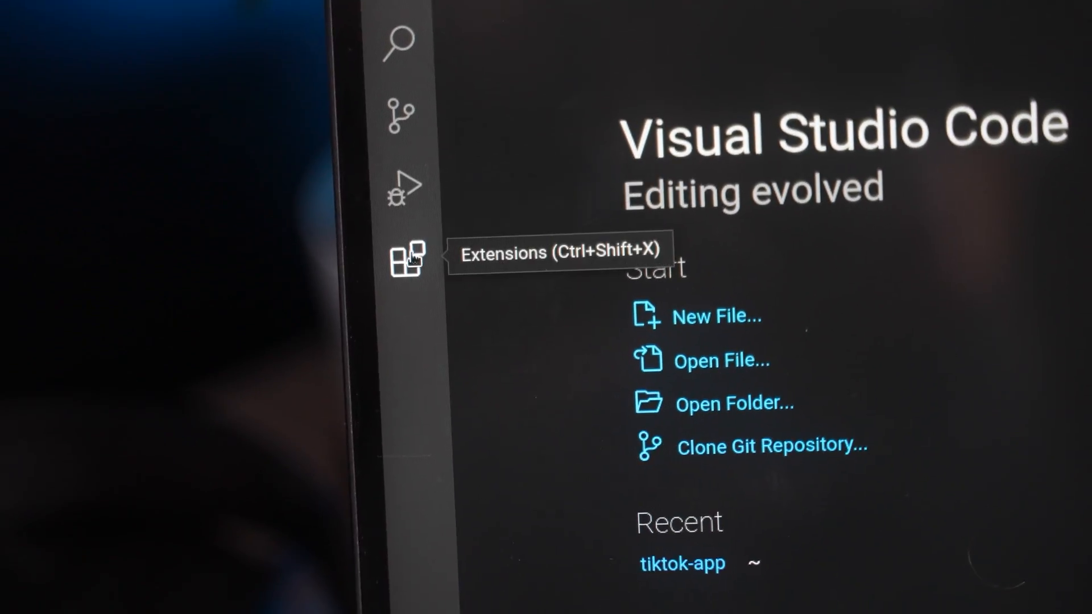
Show the Extensions panel and the editor's management options, with no extensions installed
click(405, 259)
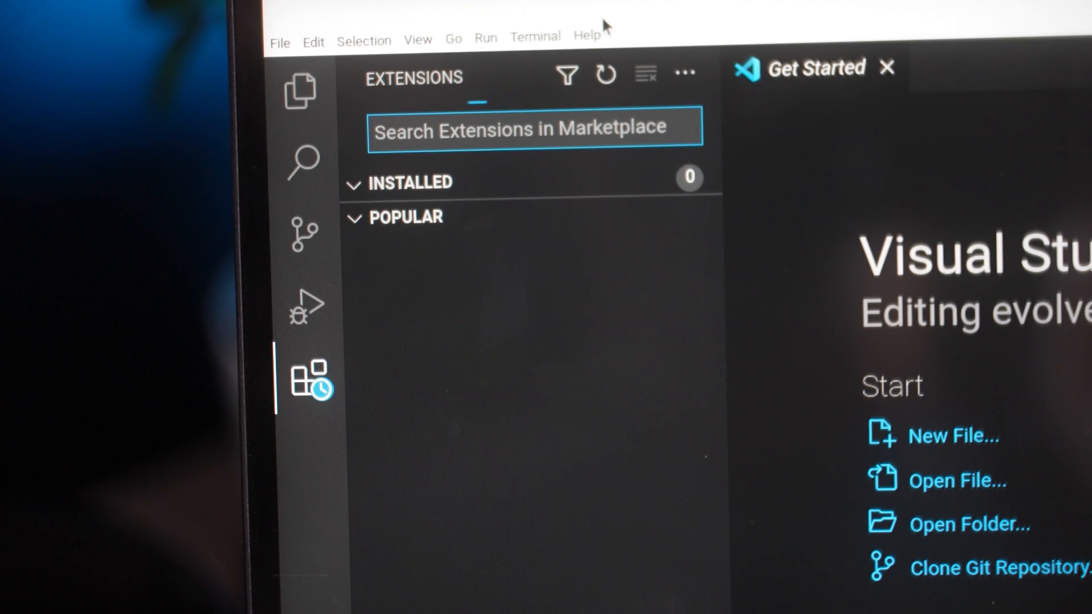
click(266, 333)
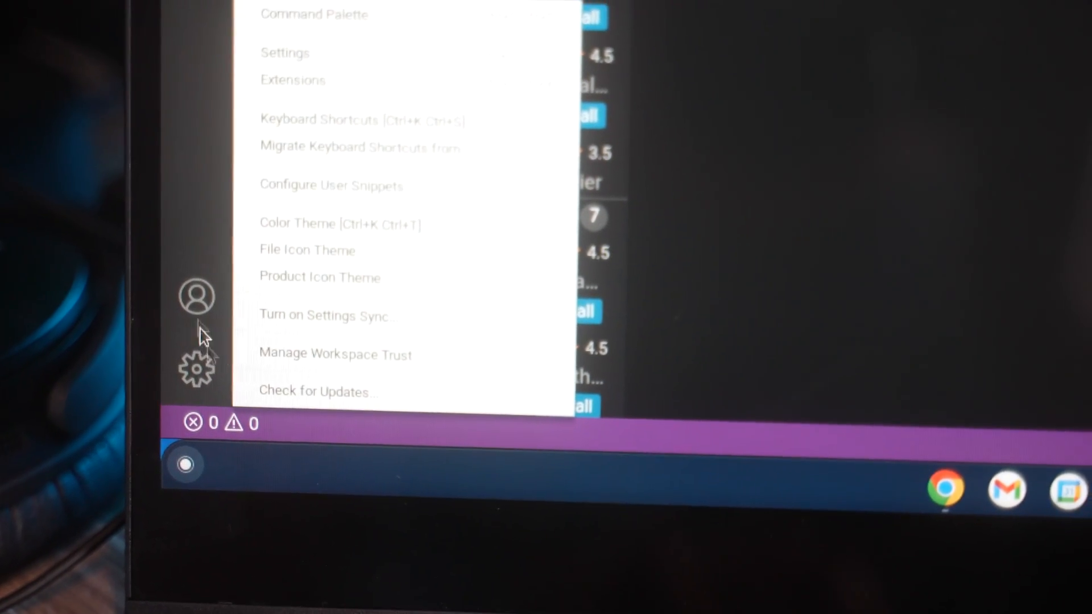
Turn on Settings Sync via the GitHub account, approving the URL handler, restoring 17 extensions
click(197, 296)
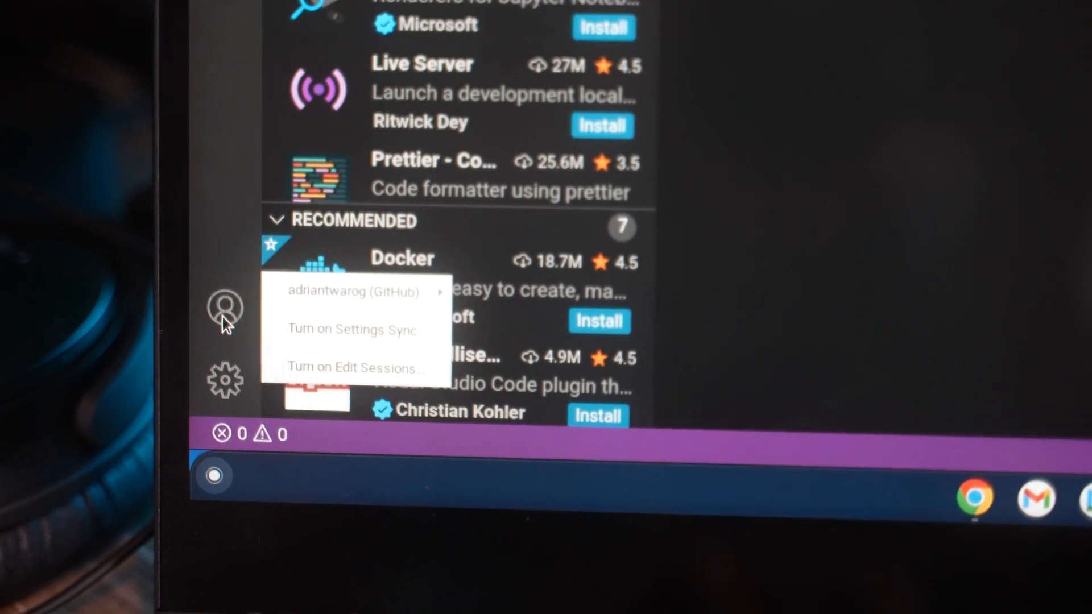
mouse_move(352, 292)
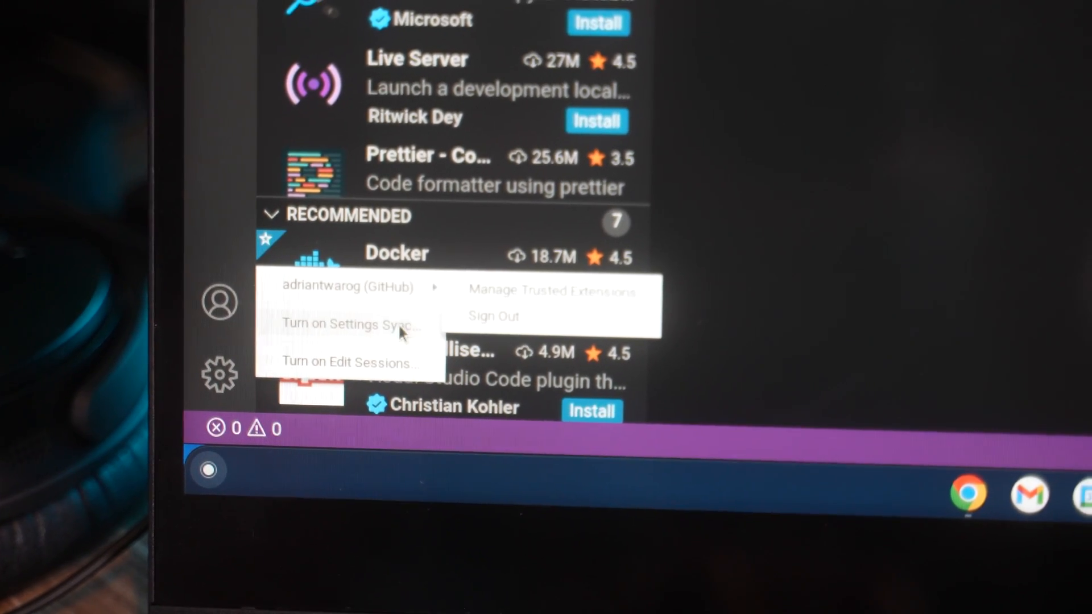
click(350, 325)
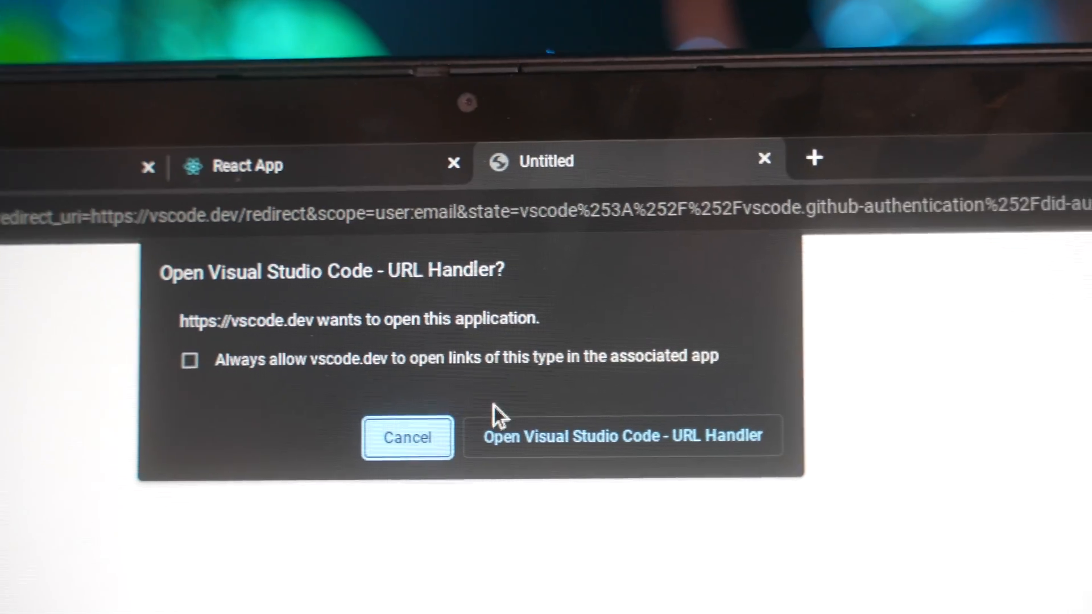
click(623, 435)
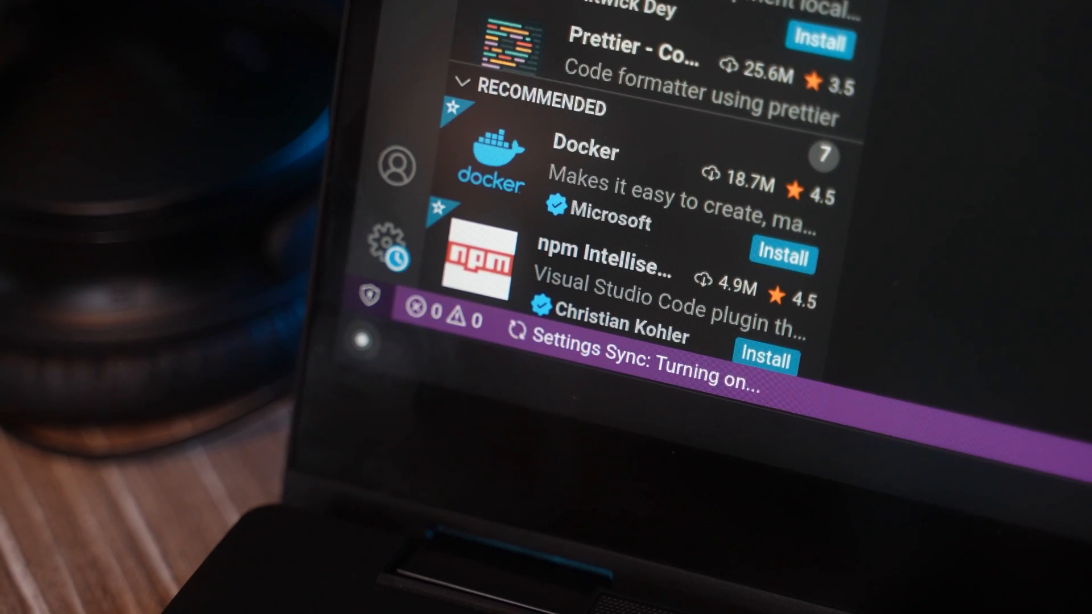
click(818, 42)
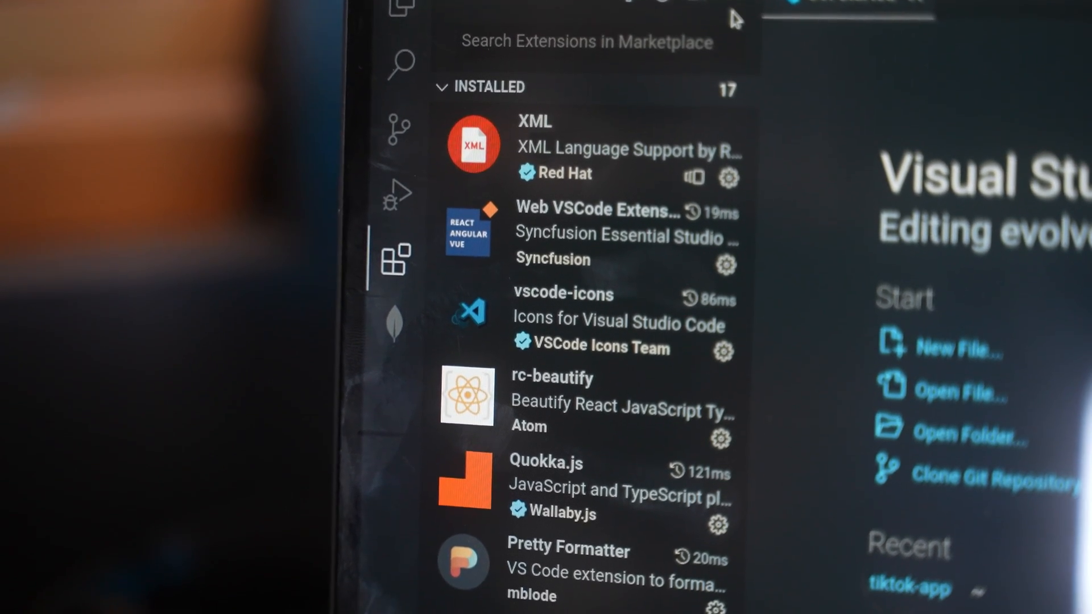
scroll(down, 3)
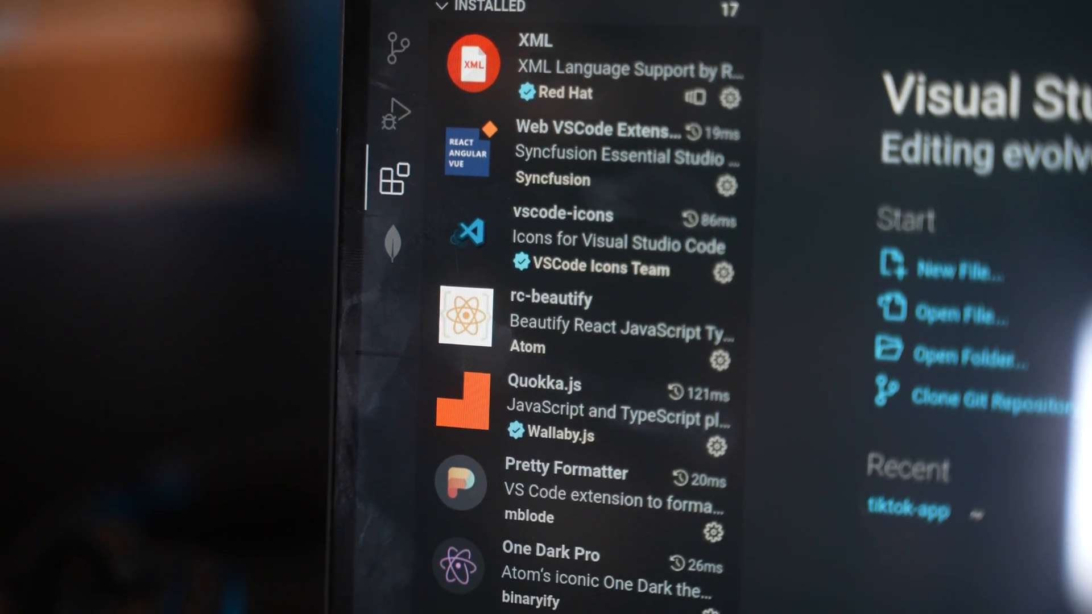
scroll(down, 3)
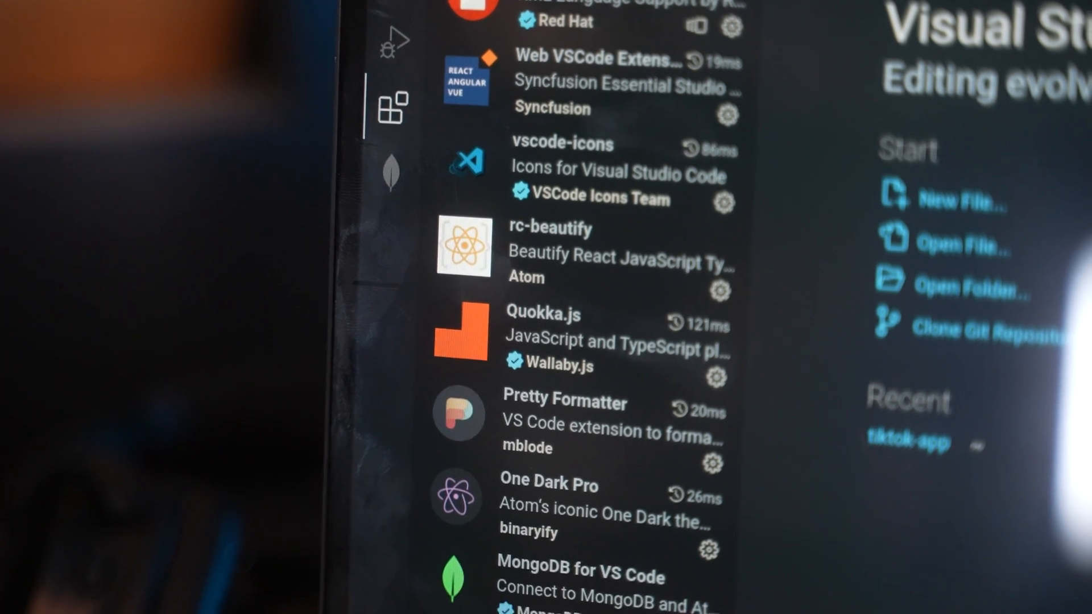
scroll(down, 3)
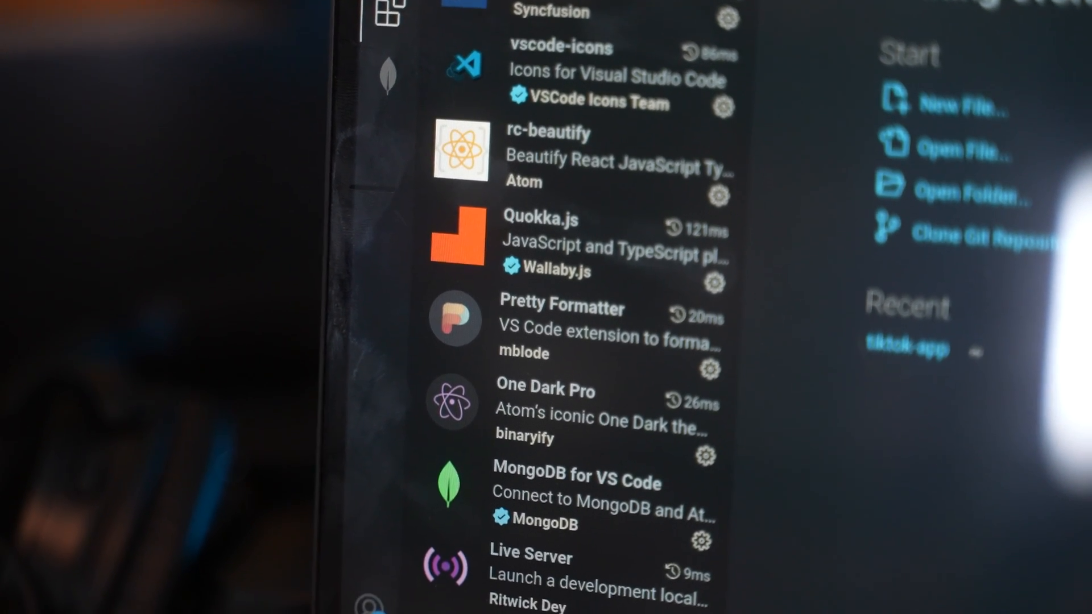
scroll(down, 3)
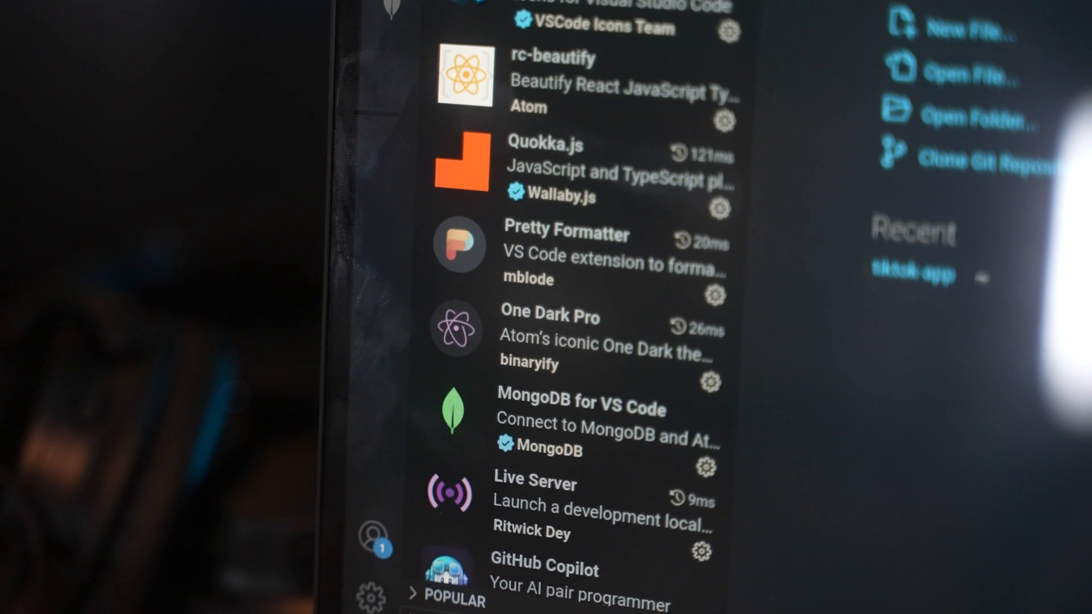
scroll(down, 3)
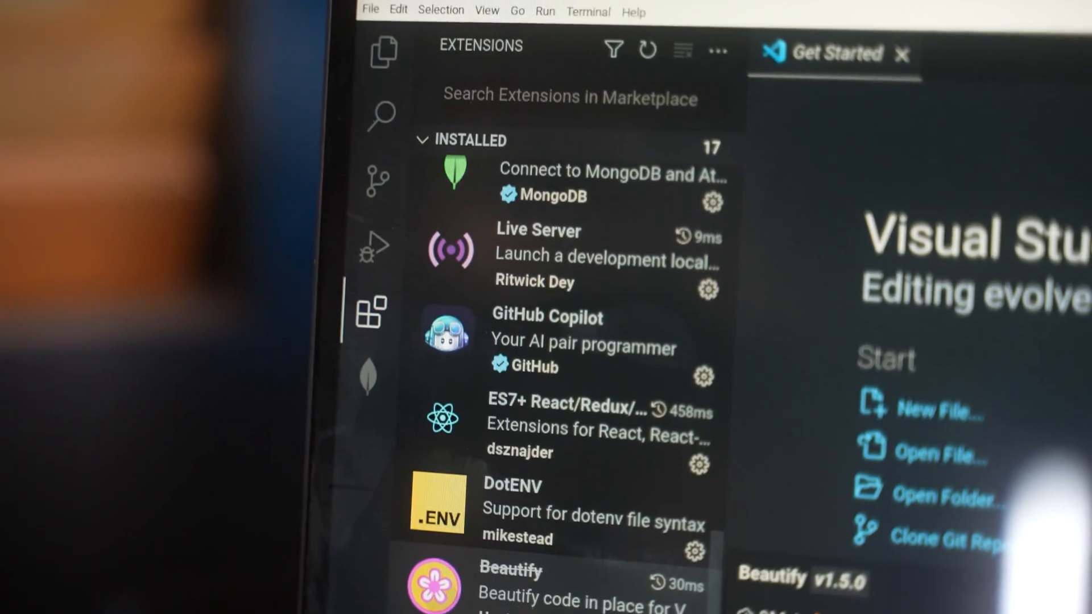
scroll(down, 3)
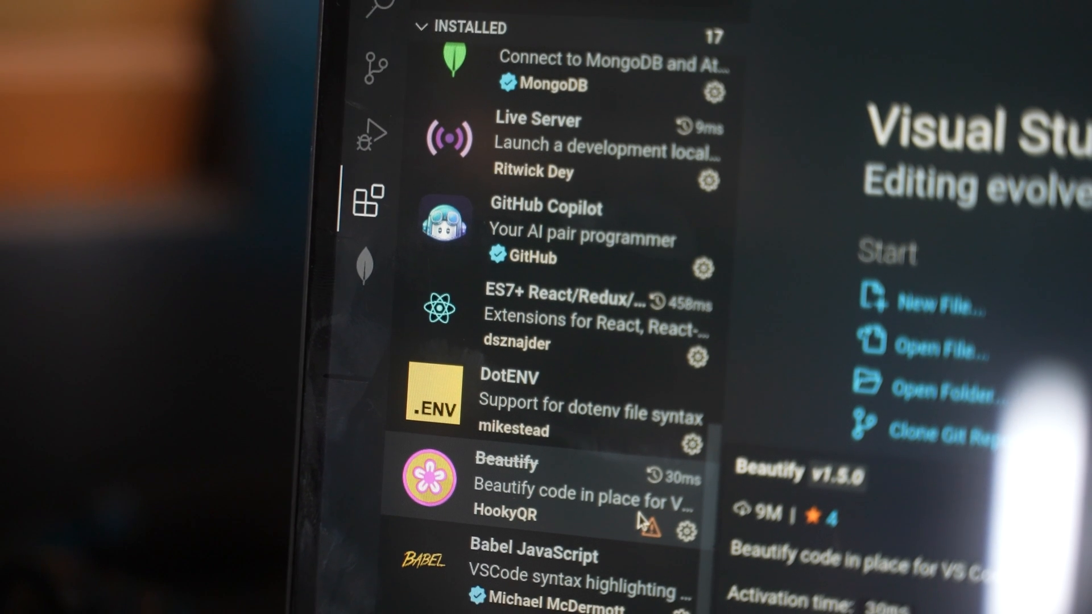
scroll(down, 3)
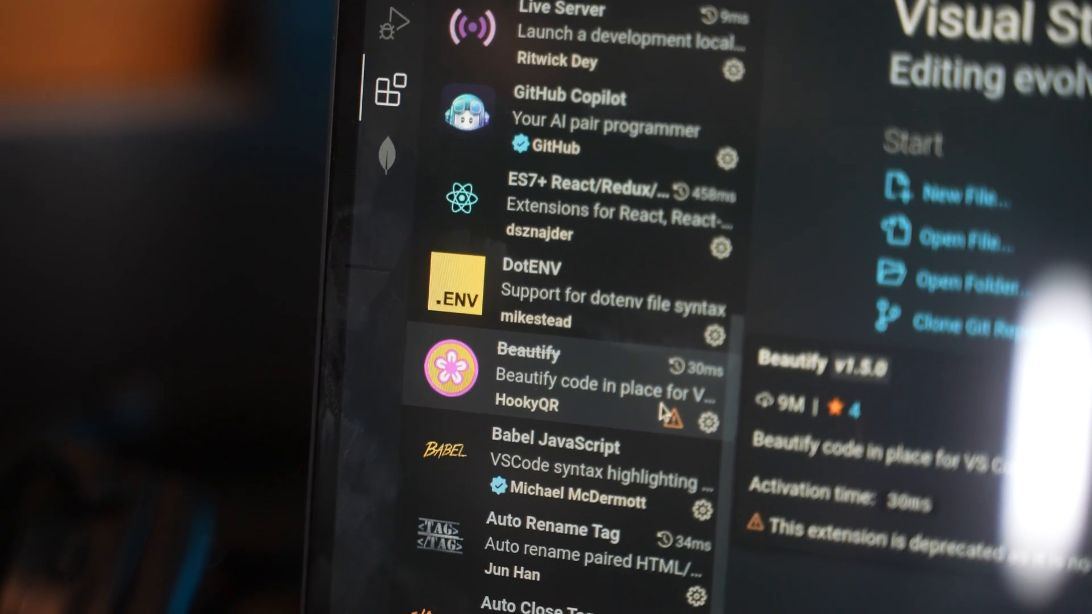
scroll(down, 3)
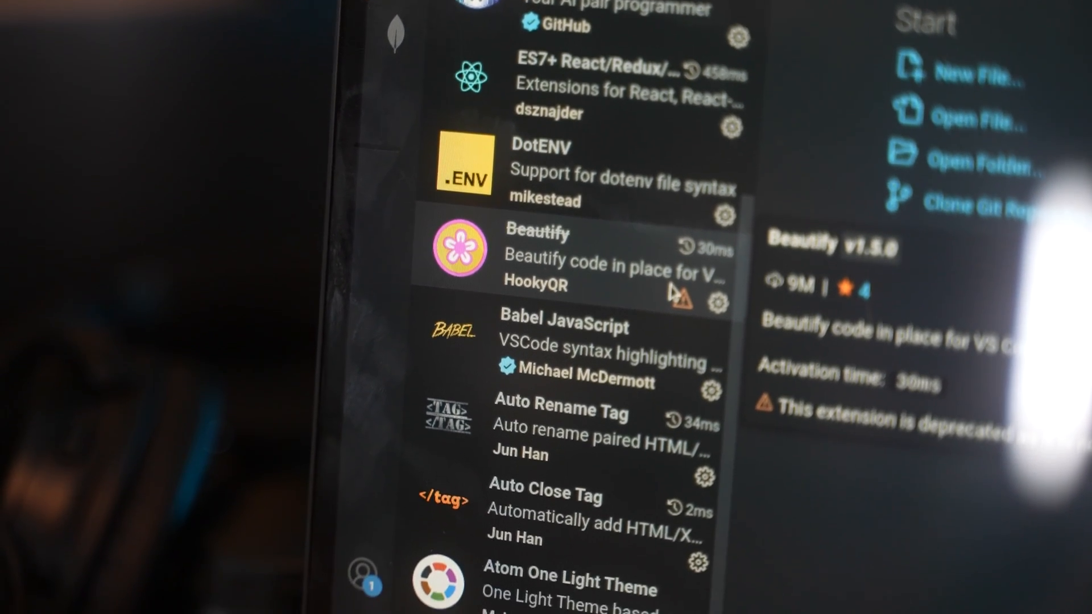